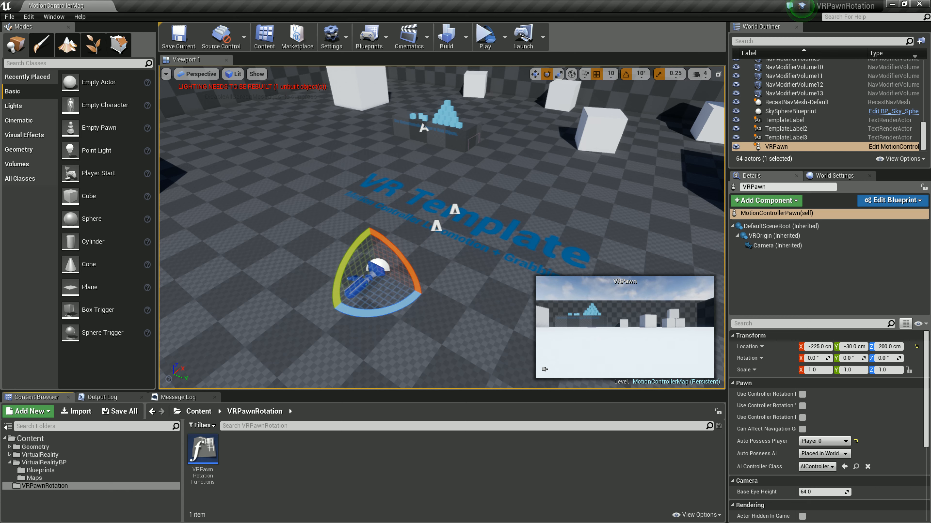
{"action": "mouse_move", "coordinate": [773, 245]}
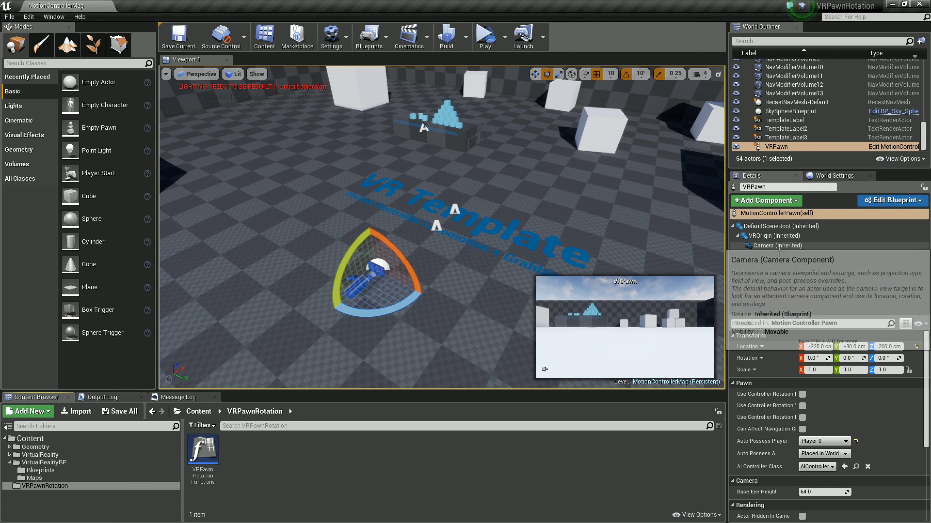
Select the VRPawn's inherited Camera component to show its transform in Details
{"action": "left_click", "coordinate": [775, 245]}
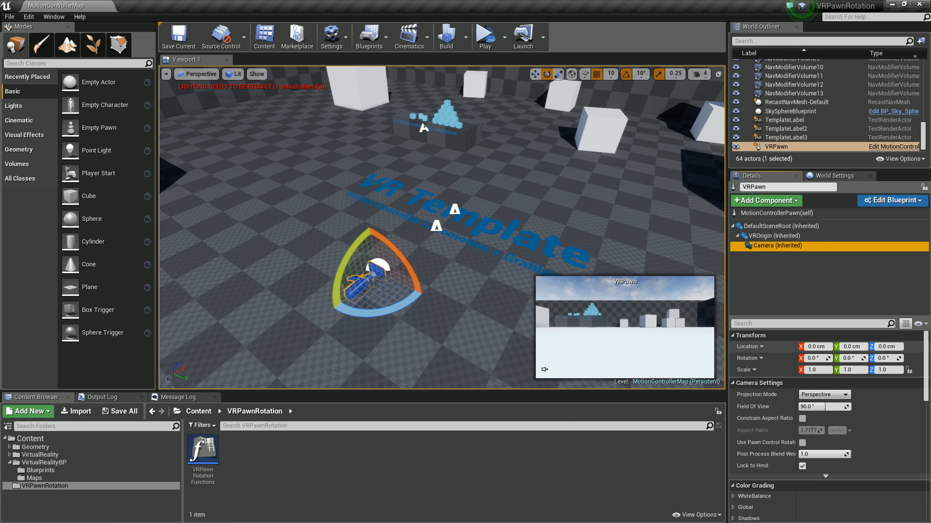
{"action": "mouse_move", "coordinate": [473, 215]}
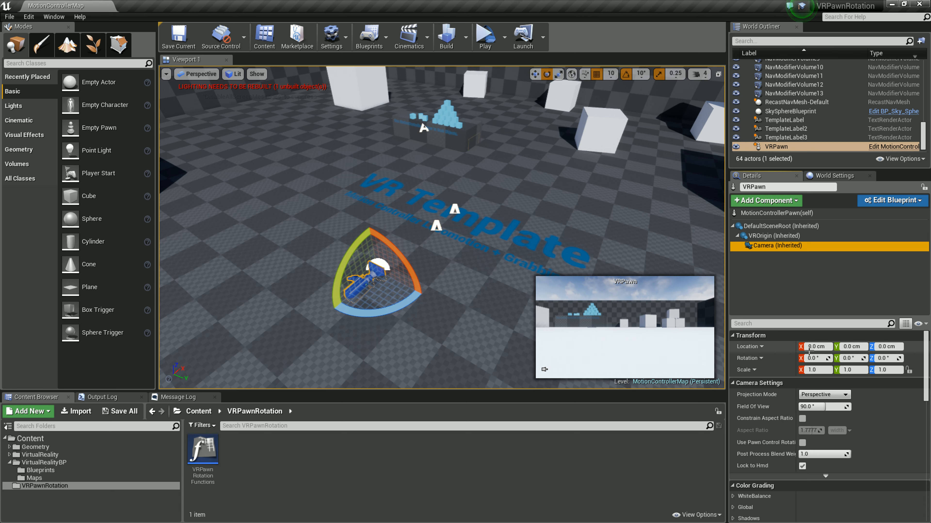
{"action": "mouse_move", "coordinate": [456, 282]}
{"action": "type", "text": "250"}
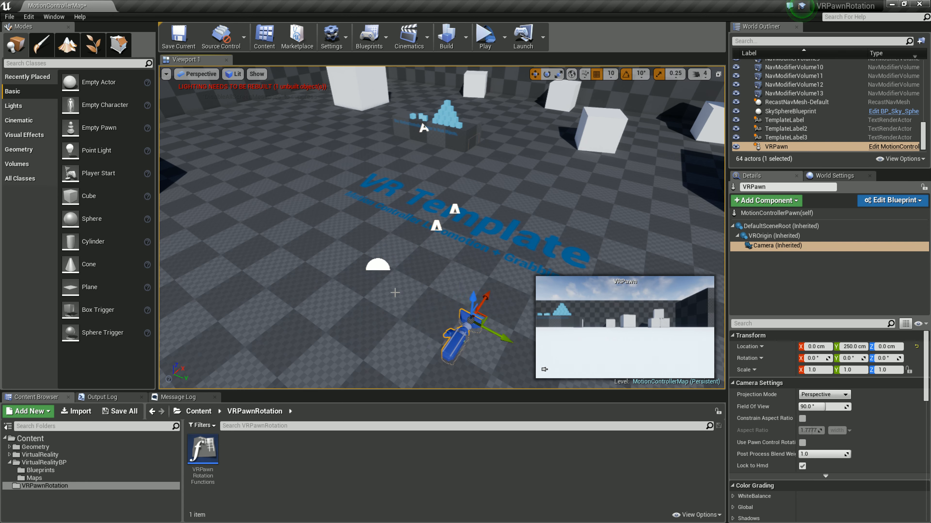
{"action": "mouse_move", "coordinate": [377, 266]}
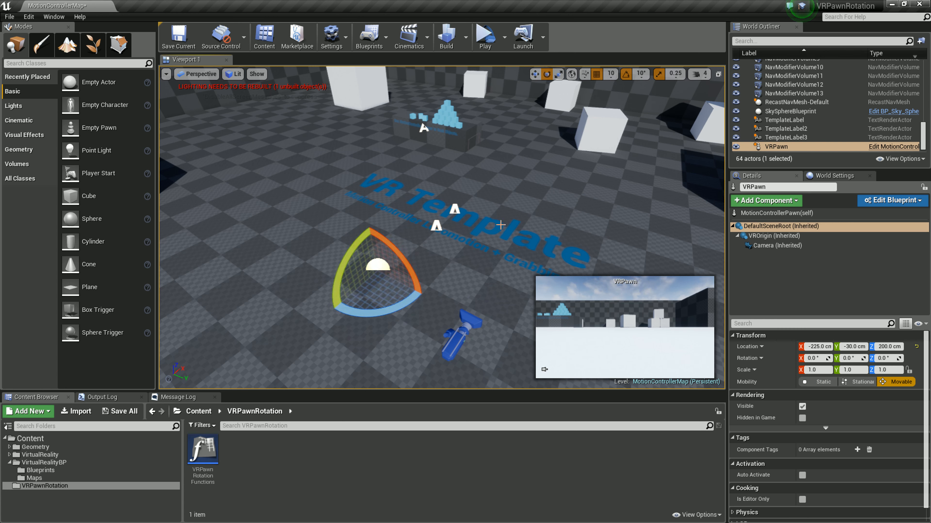
{"action": "mouse_move", "coordinate": [489, 193]}
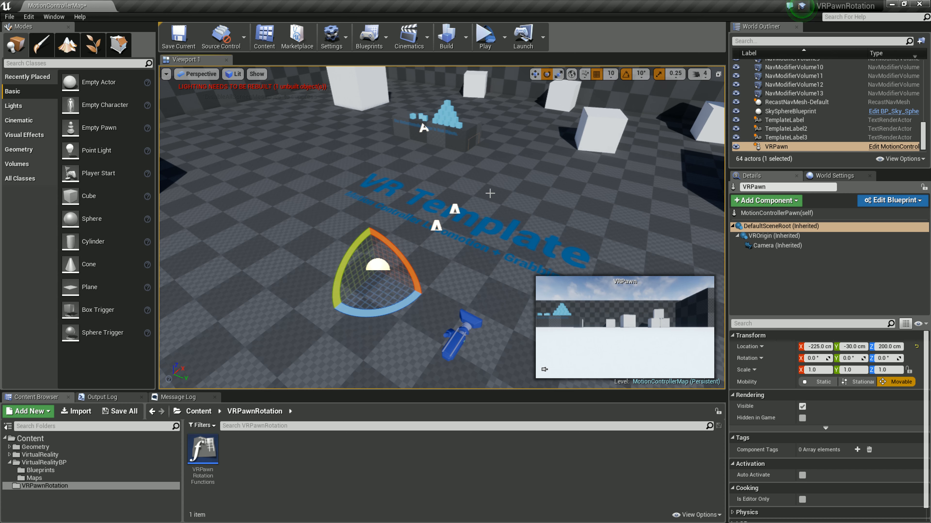
{"action": "mouse_move", "coordinate": [404, 312]}
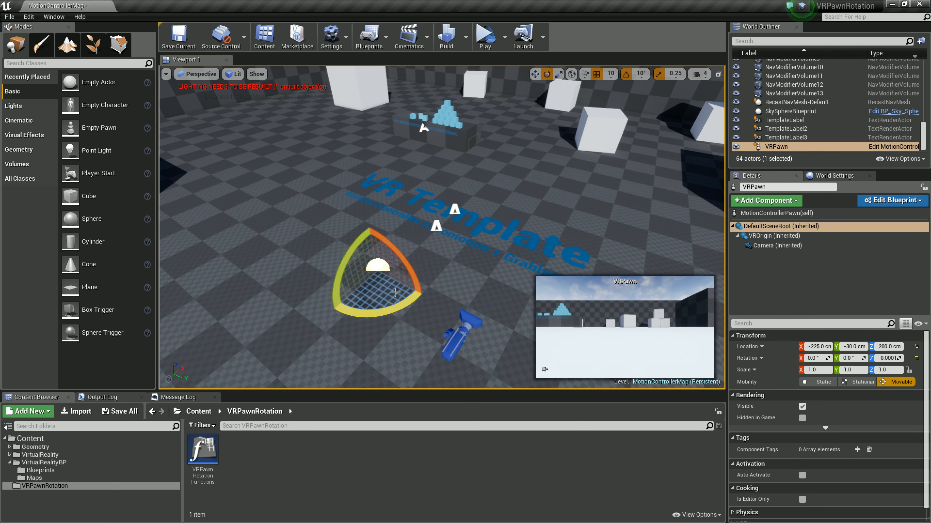
{"action": "mouse_move", "coordinate": [459, 205]}
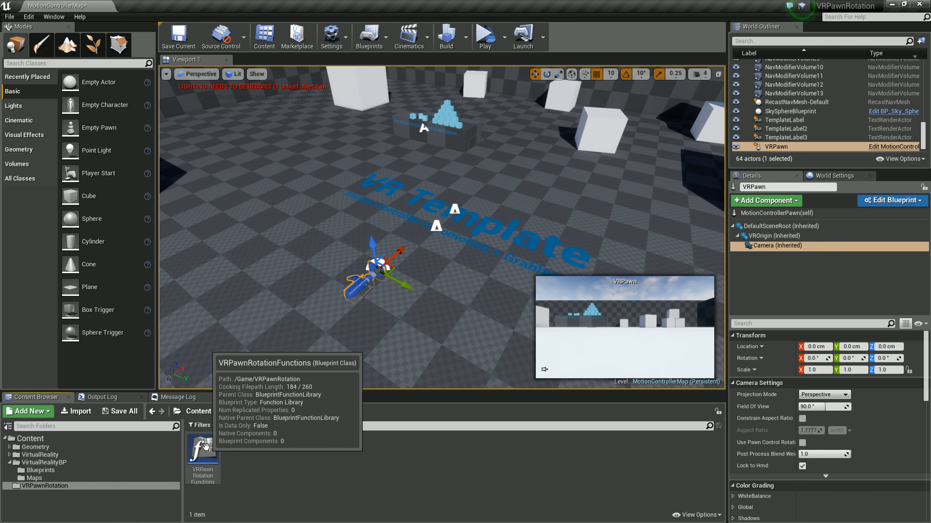
Open VRPawnRotationFunctions and examine the Rotate VRPawn graph through to AddActorWorldRotation and AddActorWorldOffset
{"action": "double_click", "coordinate": [202, 452]}
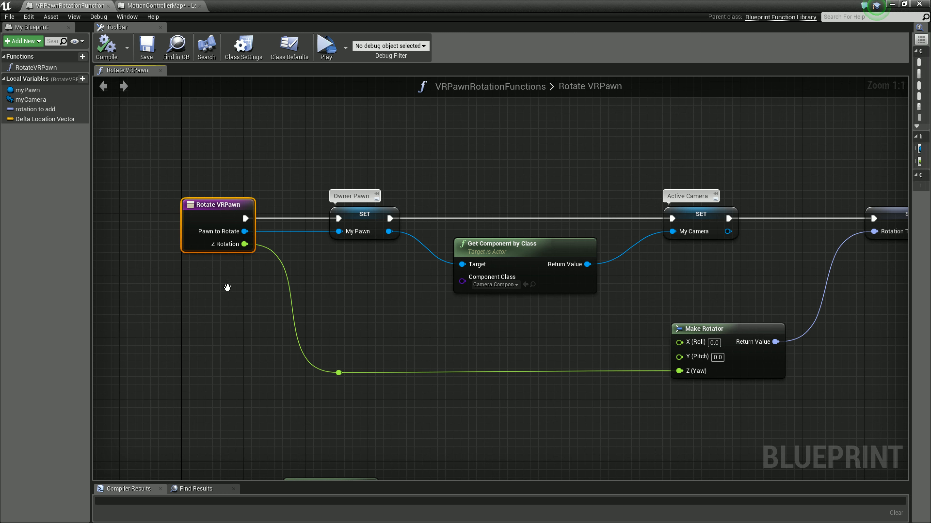
{"action": "mouse_move", "coordinate": [383, 218]}
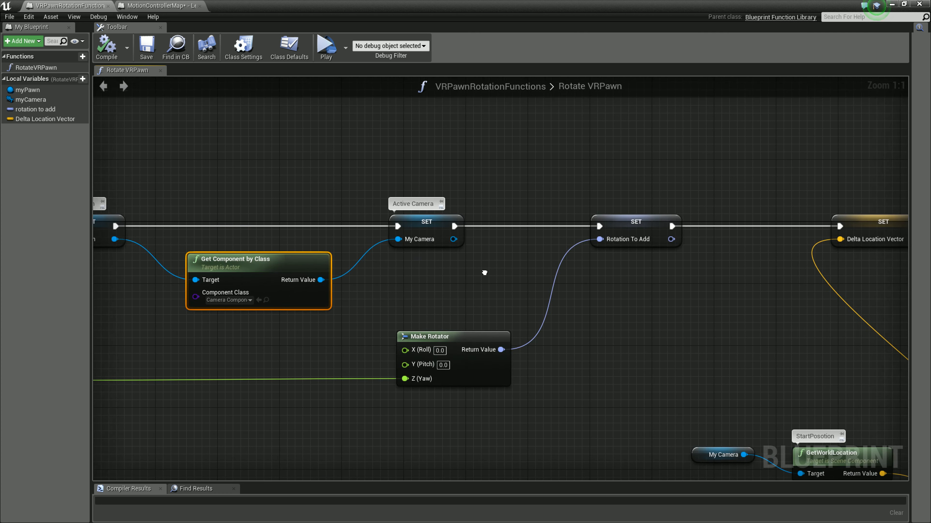
{"action": "scroll", "scroll_direction": "down", "scroll_amount": 3}
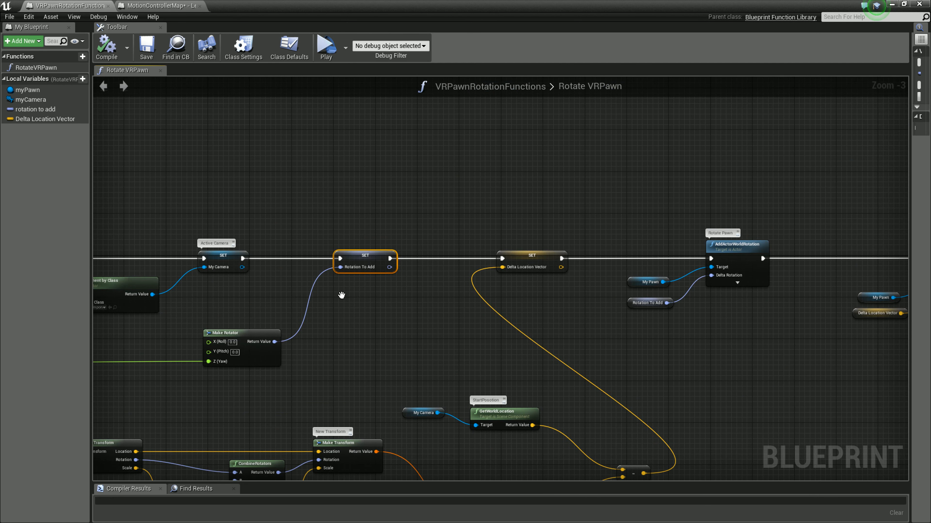
{"action": "mouse_move", "coordinate": [386, 264]}
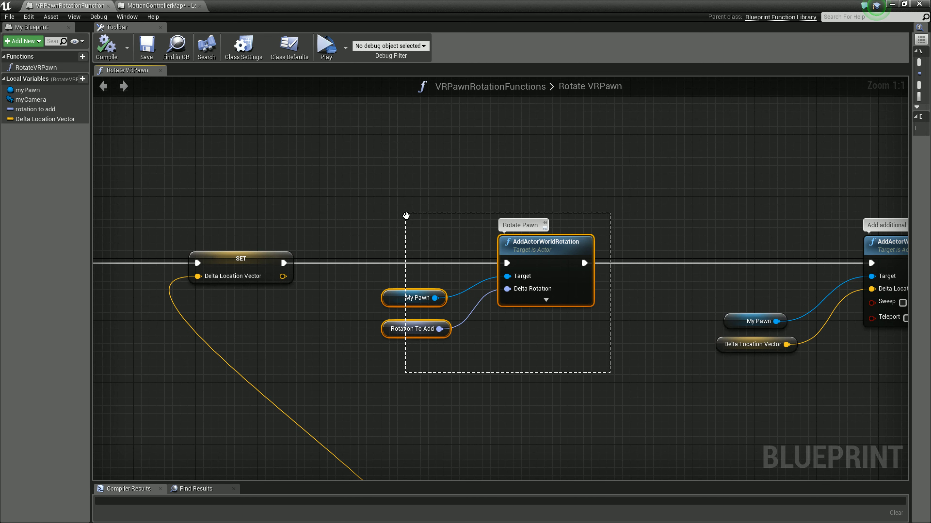
{"action": "scroll", "scroll_direction": "down", "scroll_amount": 3}
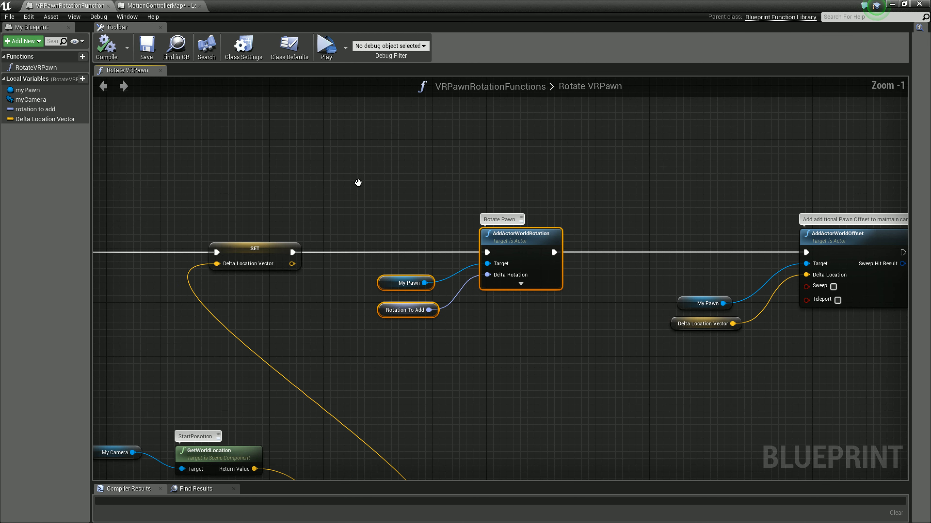
{"action": "scroll", "scroll_direction": "down", "scroll_amount": 3}
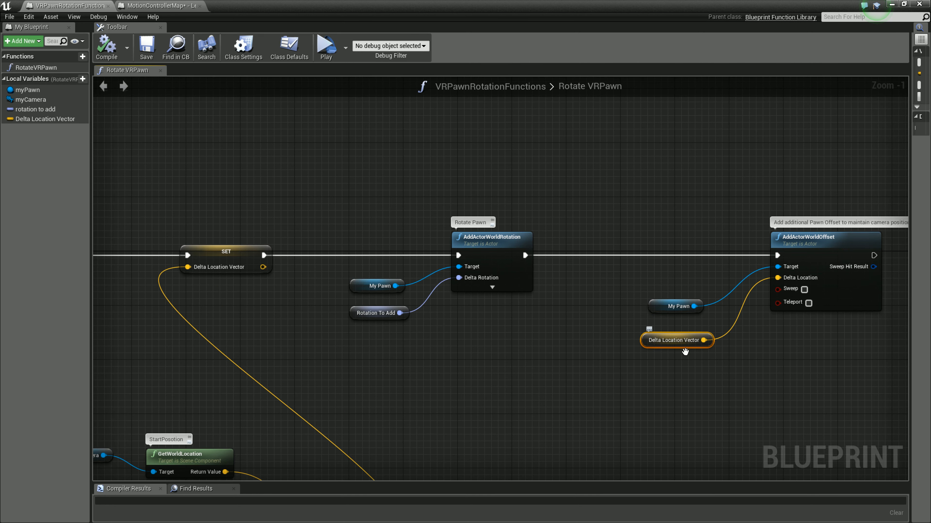
{"action": "scroll", "scroll_direction": "down", "scroll_amount": 3}
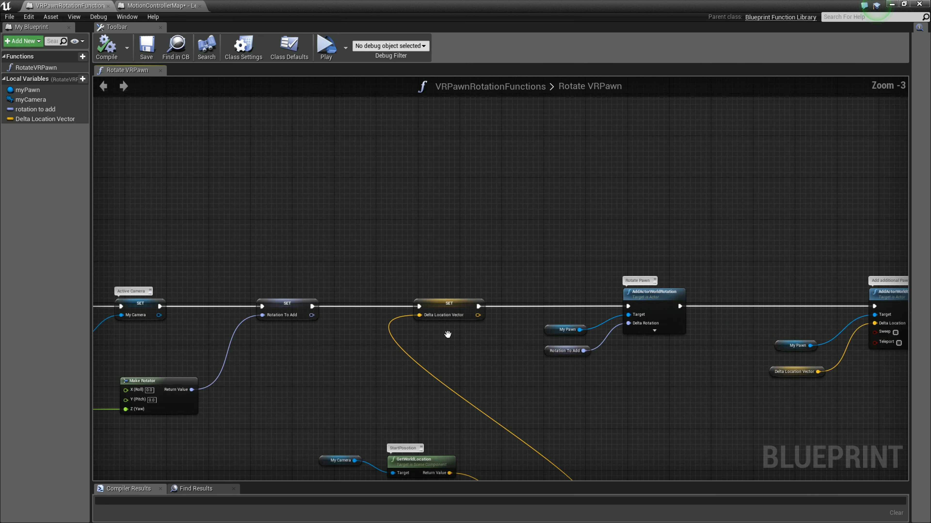
{"action": "scroll", "scroll_direction": "up", "scroll_amount": 3}
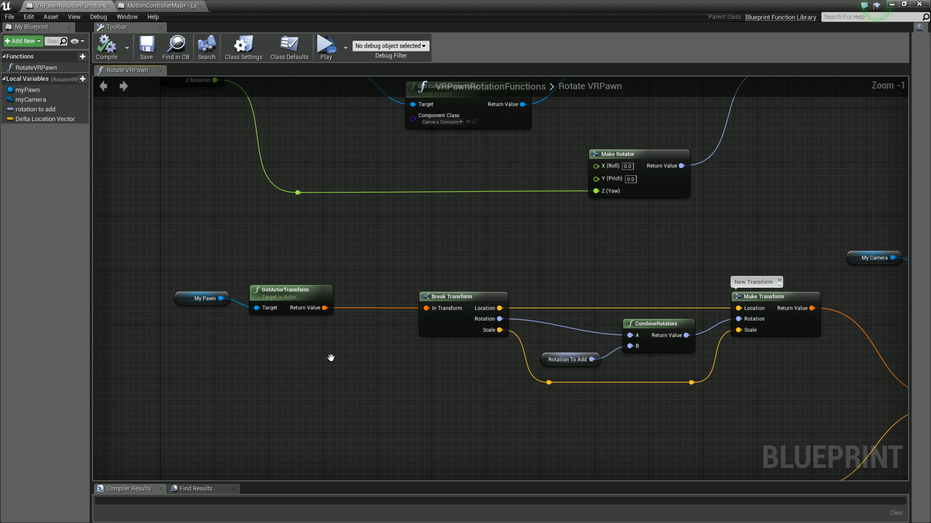
{"action": "left_click", "coordinate": [201, 299]}
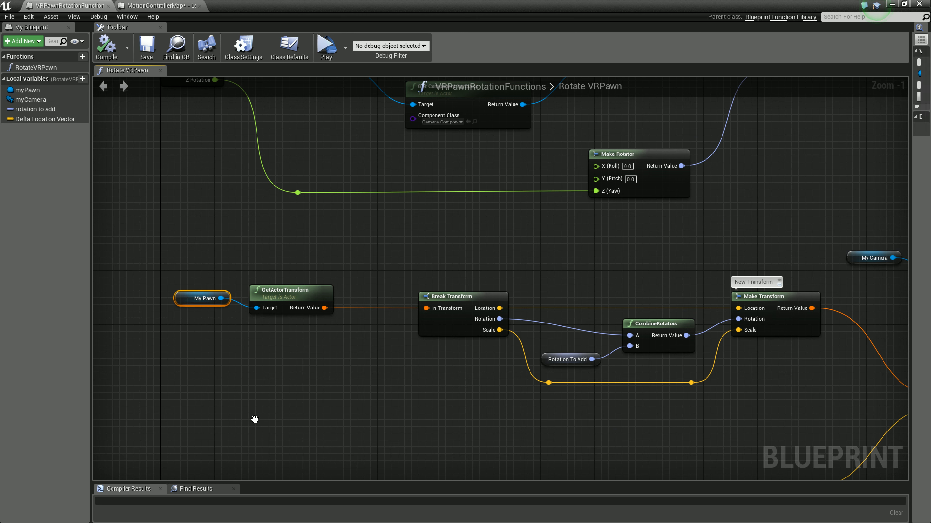
{"action": "left_click", "coordinate": [291, 290]}
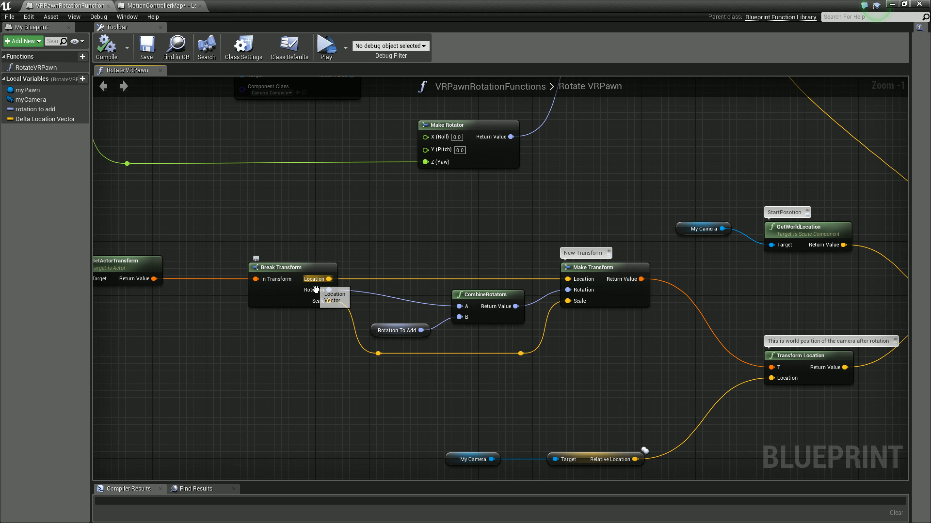
{"action": "left_click", "coordinate": [271, 267]}
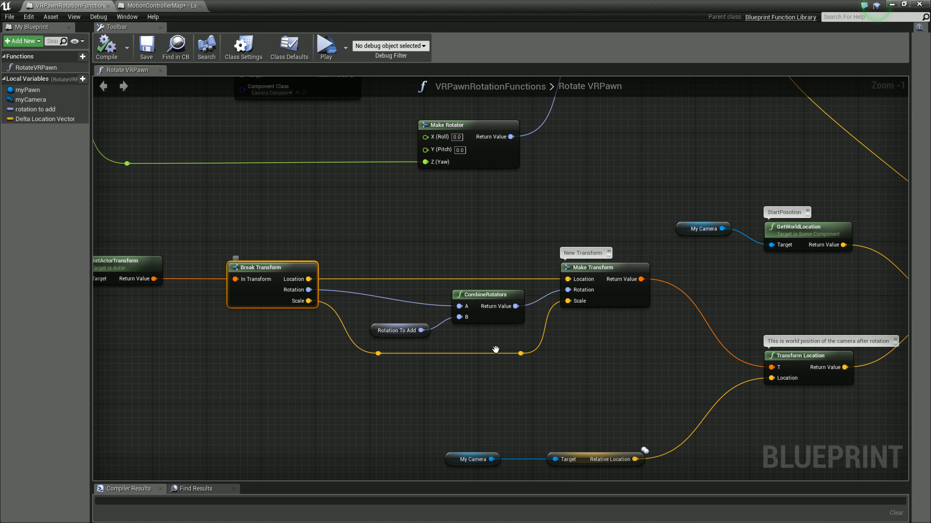
{"action": "mouse_move", "coordinate": [543, 331]}
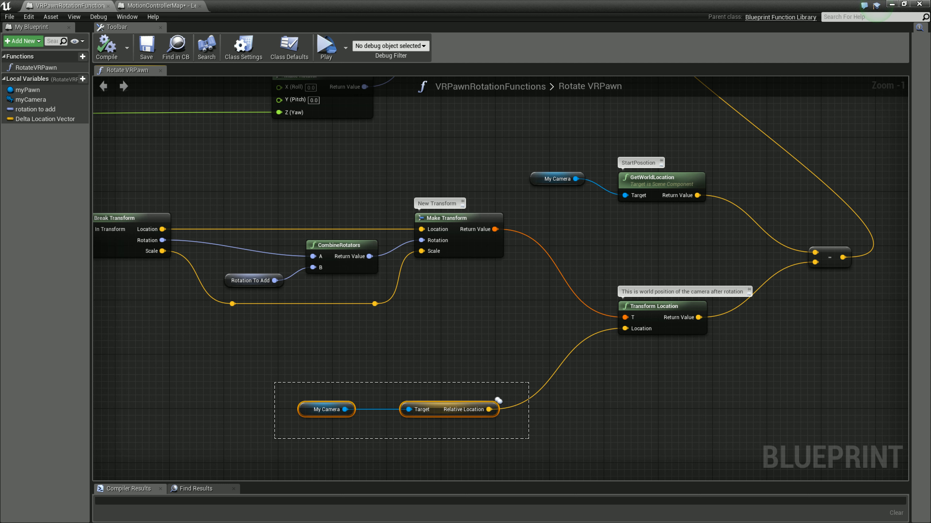
{"action": "mouse_move", "coordinate": [653, 307]}
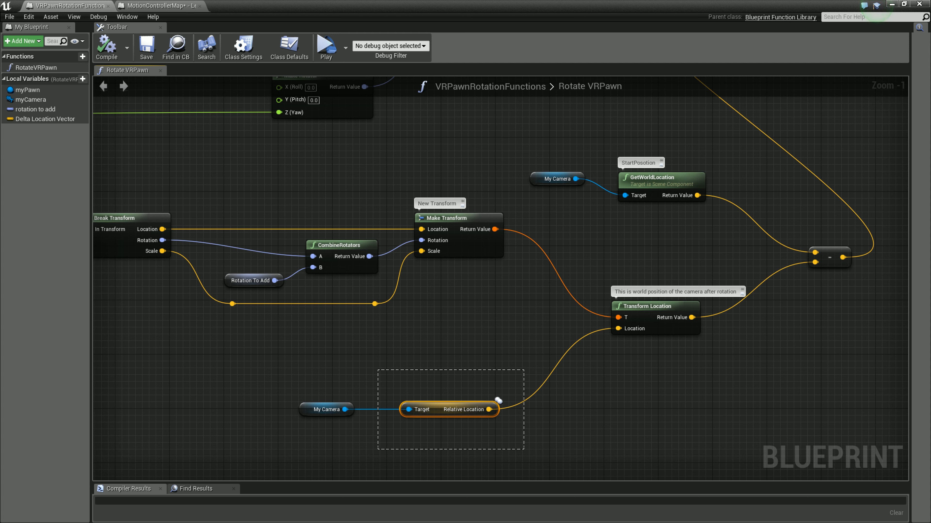
{"action": "mouse_move", "coordinate": [457, 218]}
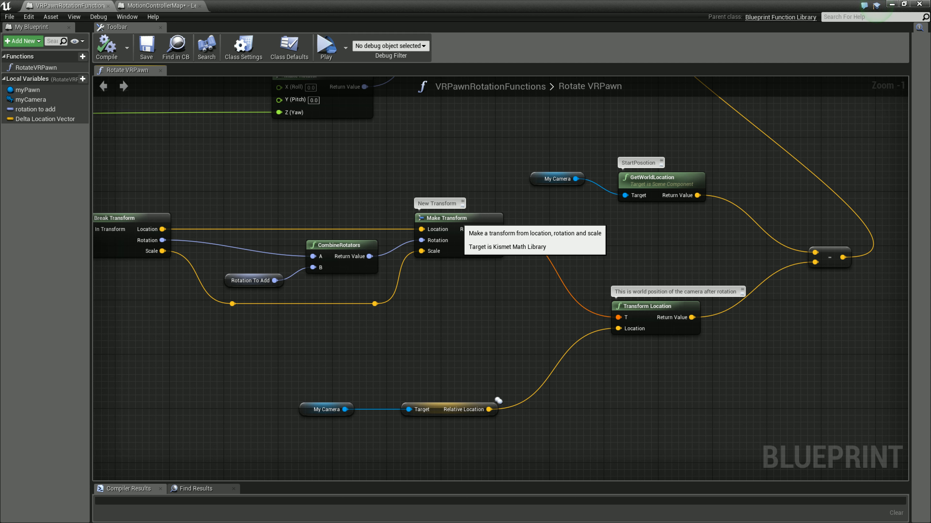
{"action": "mouse_move", "coordinate": [648, 307]}
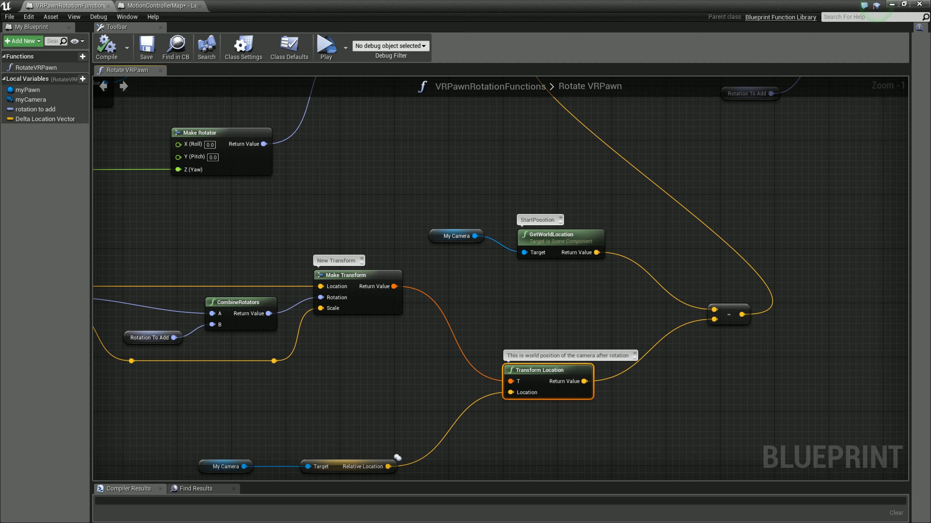
{"action": "mouse_move", "coordinate": [559, 234]}
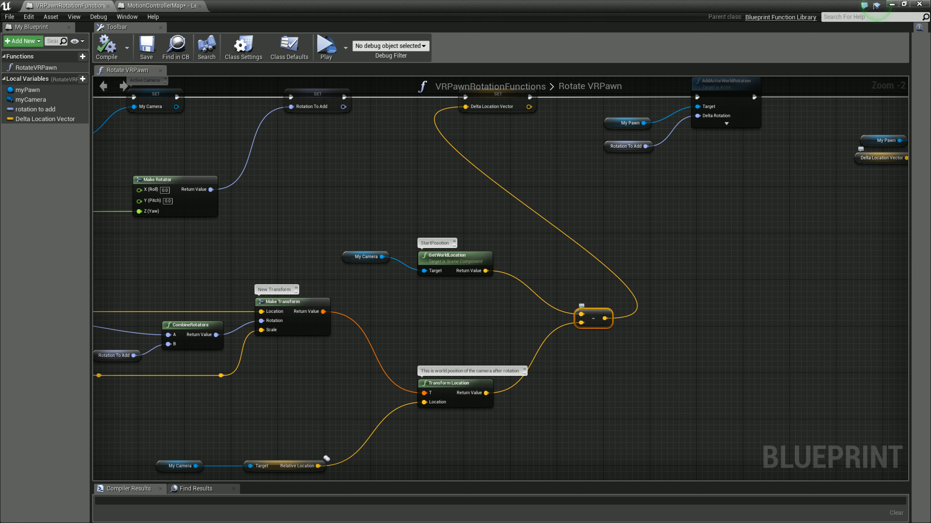
Switch to the MotionControllerMap Level Blueprint graph showing the Q and E key events
{"action": "scroll", "scroll_direction": "down", "scroll_amount": 3}
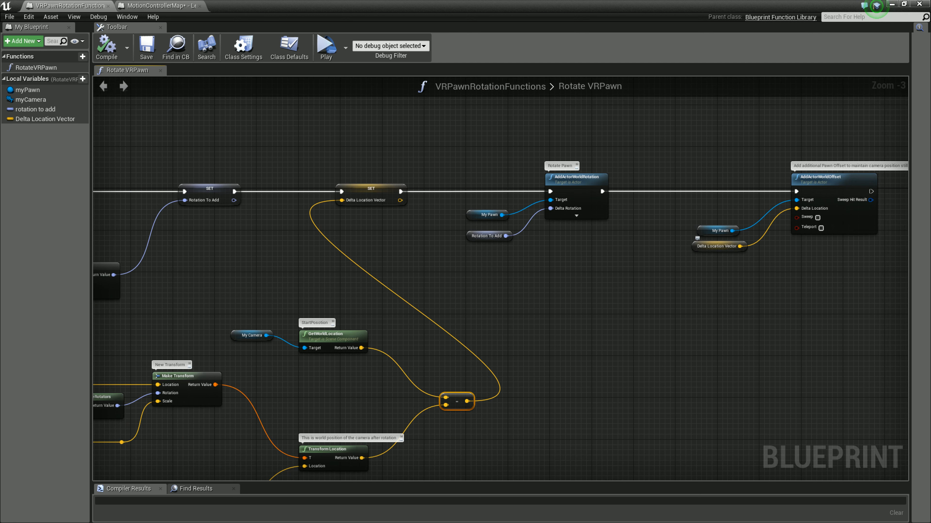
{"action": "mouse_move", "coordinate": [368, 195]}
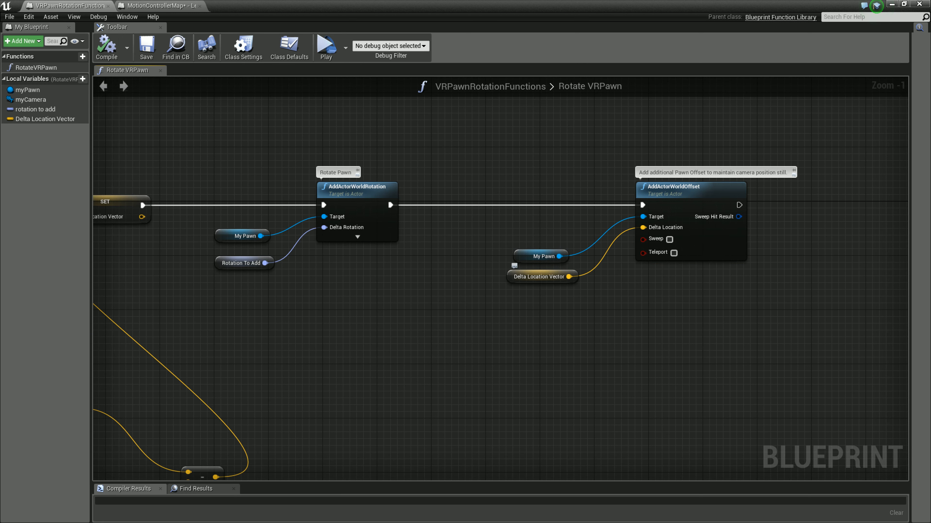
{"action": "scroll", "scroll_direction": "down", "scroll_amount": 3}
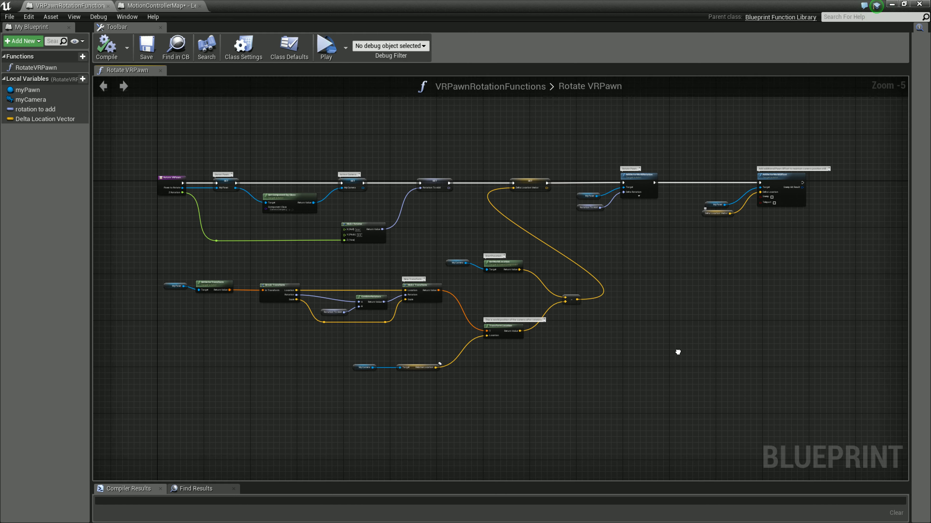
{"action": "scroll", "scroll_direction": "up", "scroll_amount": 3}
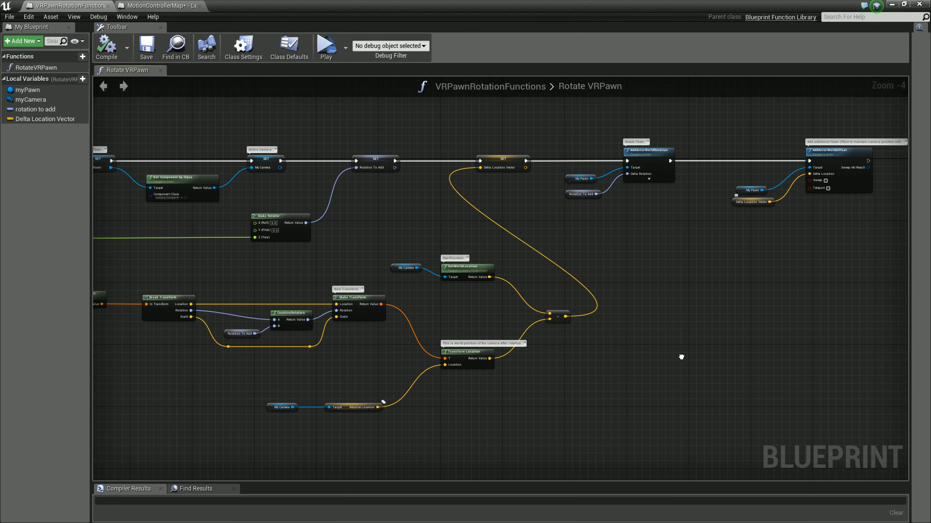
{"action": "scroll", "scroll_direction": "down", "scroll_amount": 3}
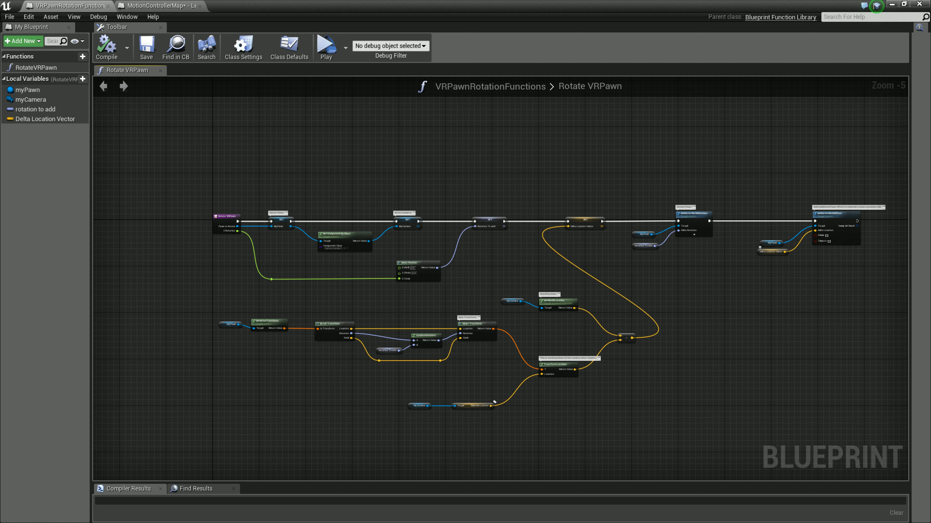
{"action": "left_click", "coordinate": [157, 5]}
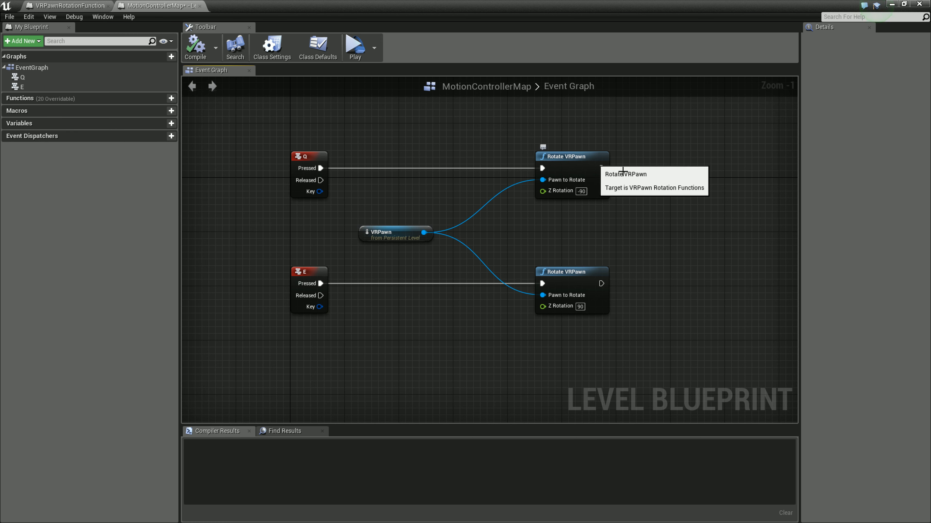
Start the level in VR Preview to try the Q and E rotations
{"action": "left_click", "coordinate": [354, 44]}
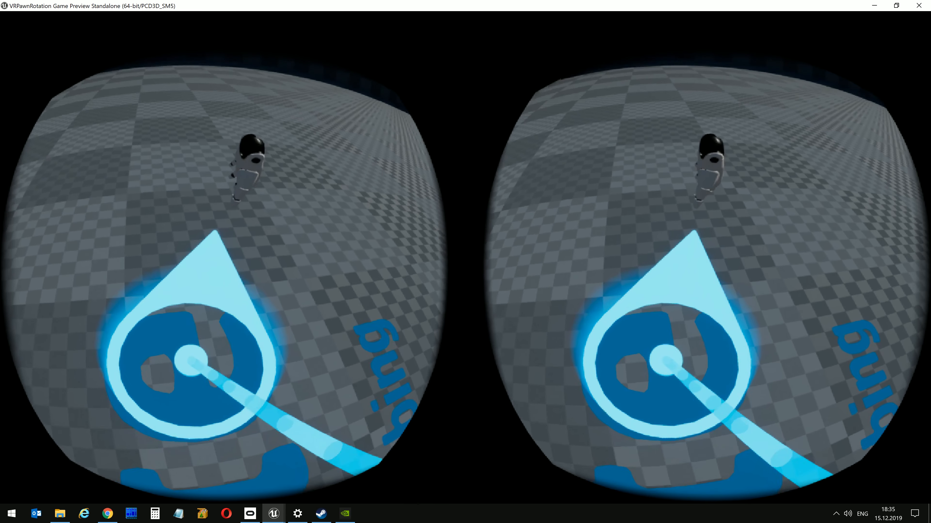